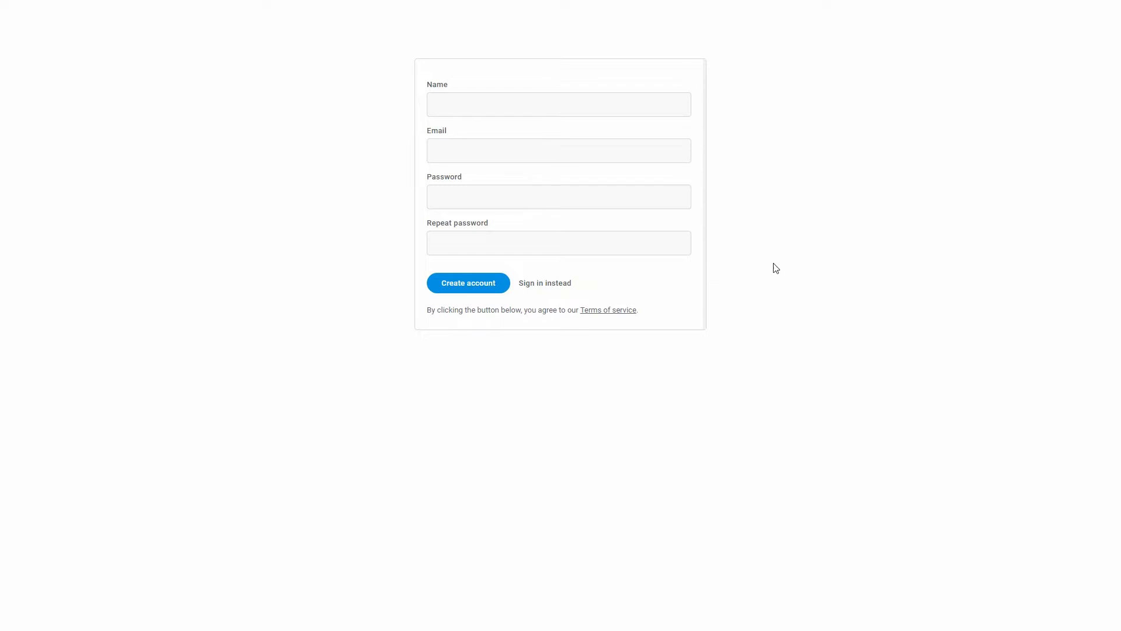
mouse_move(766, 416)
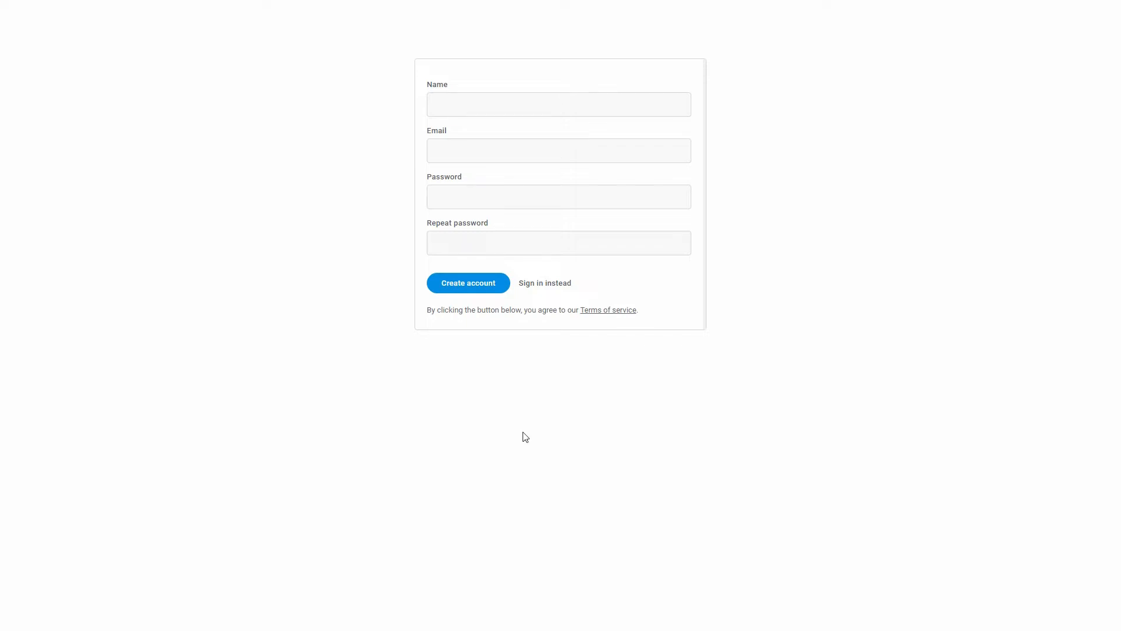
mouse_move(779, 304)
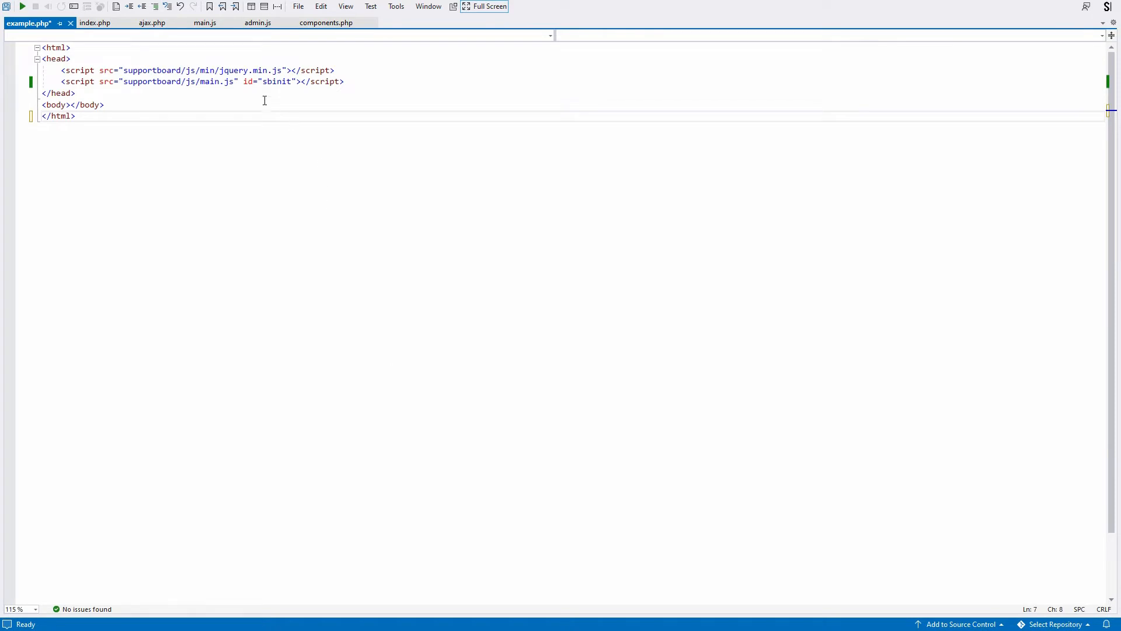
Step: Append ?mode=tickets to the main.js script src in example.php
text(?mode=tickets)
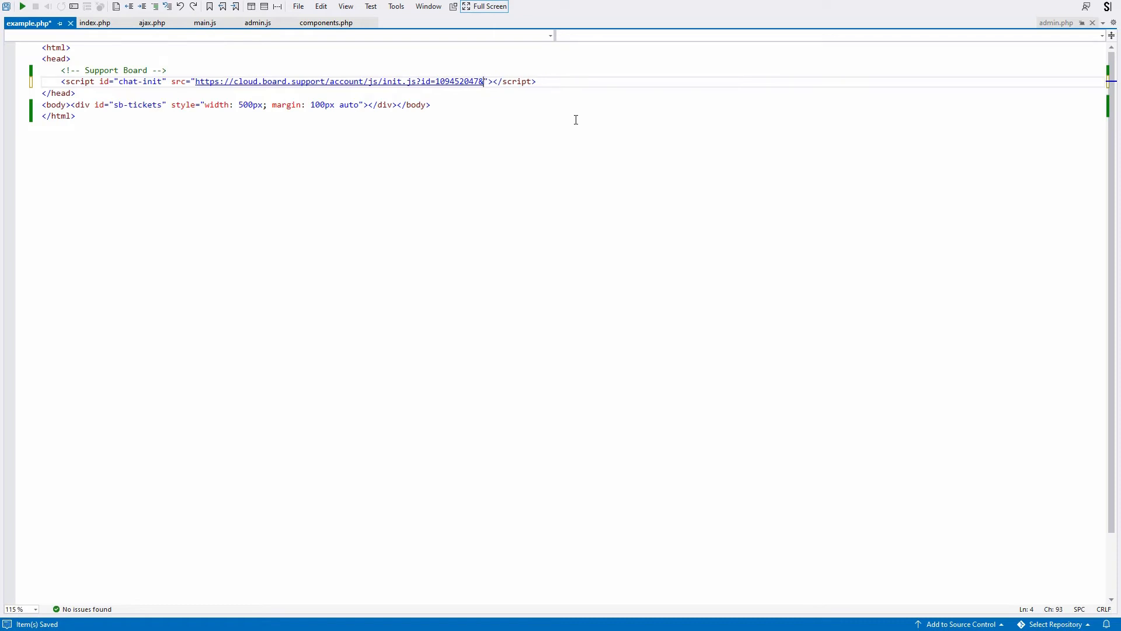
Step: Add the markup <script>var SB_TICKETS = true;</script> to example.php
text(<script>var SB_TICKETS = true;</script>)
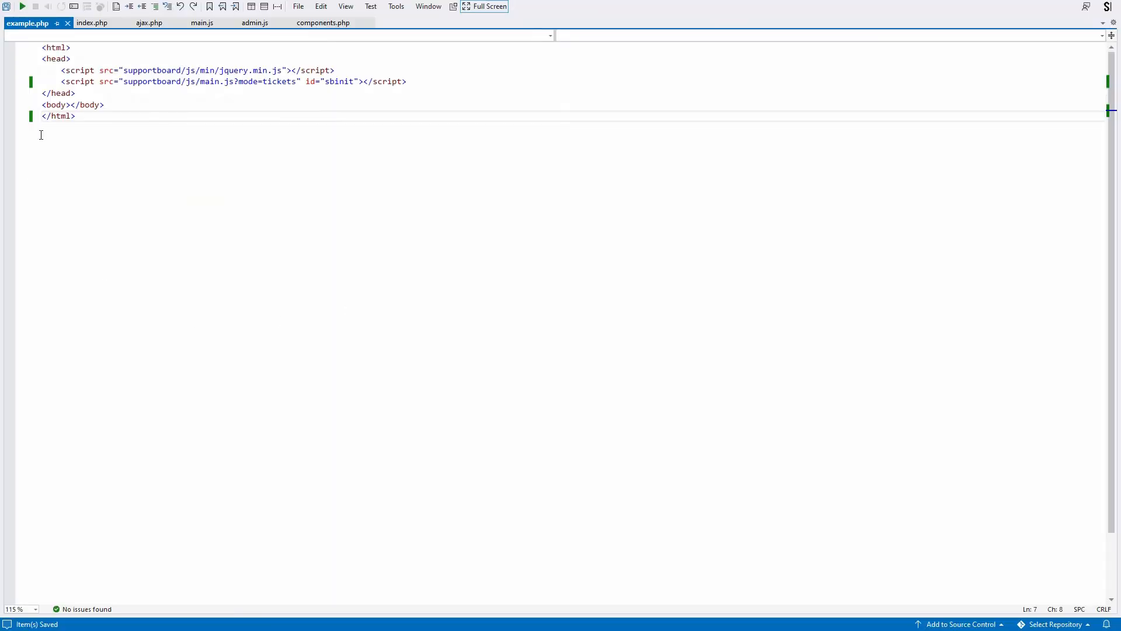
Step: Add an sb-tickets div styled 500px wide with margin 100px auto inside the body
text(<div id="sb-tickets" style="width: 500px; margin: 100px auto"></div>)
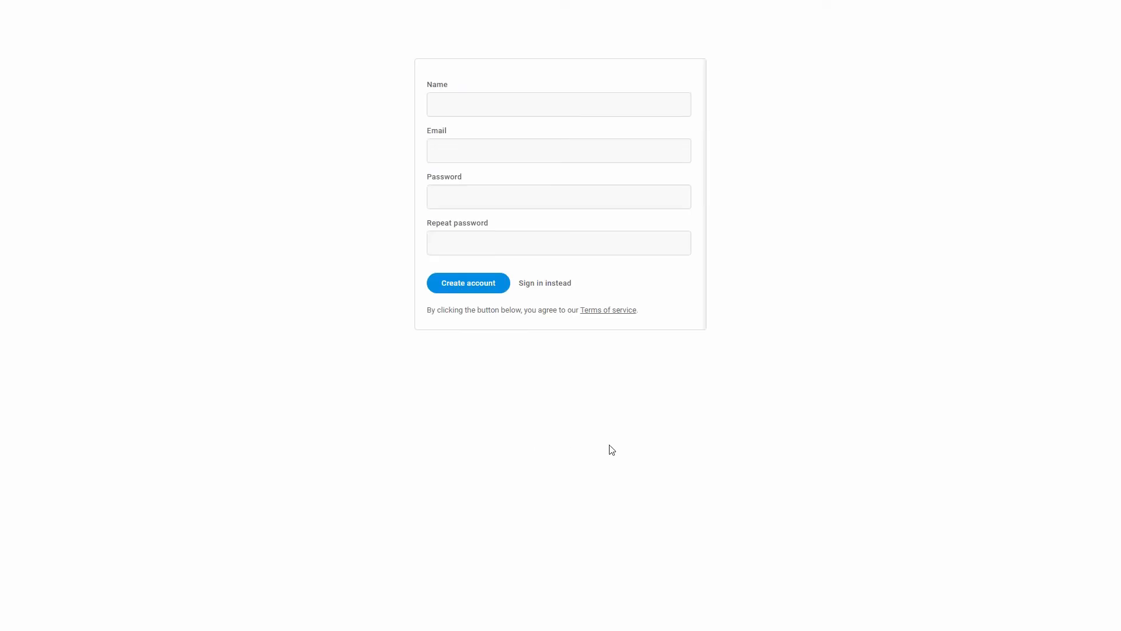
mouse_move(765, 412)
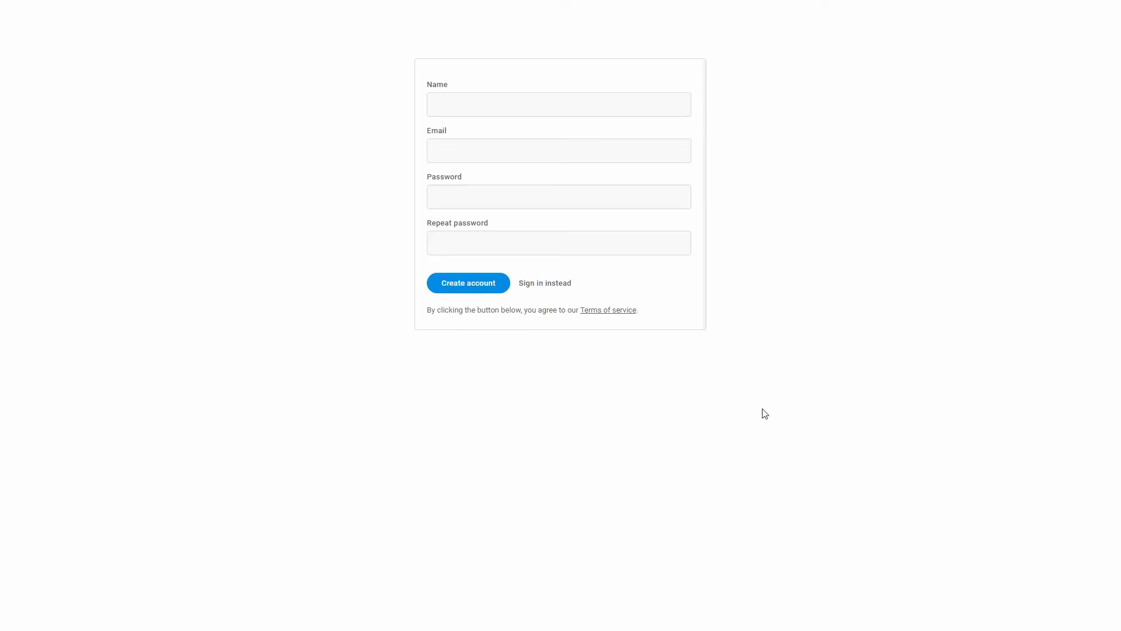
click(467, 282)
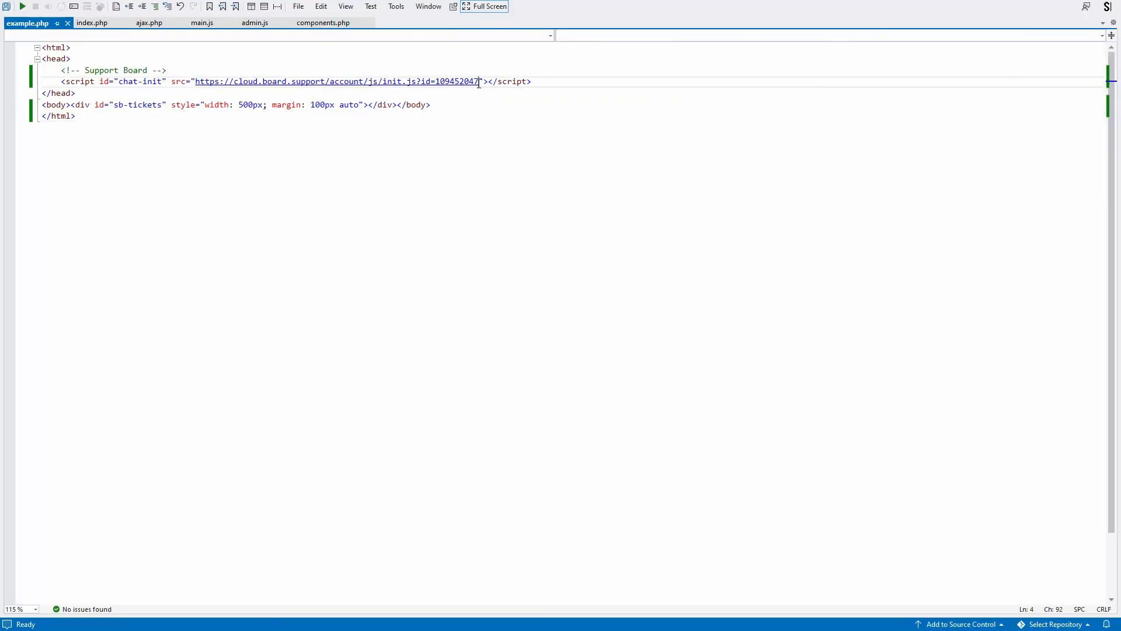
Step: Append &mode=tickets after the account id in the init.js script URL
text(&mode=tickets)
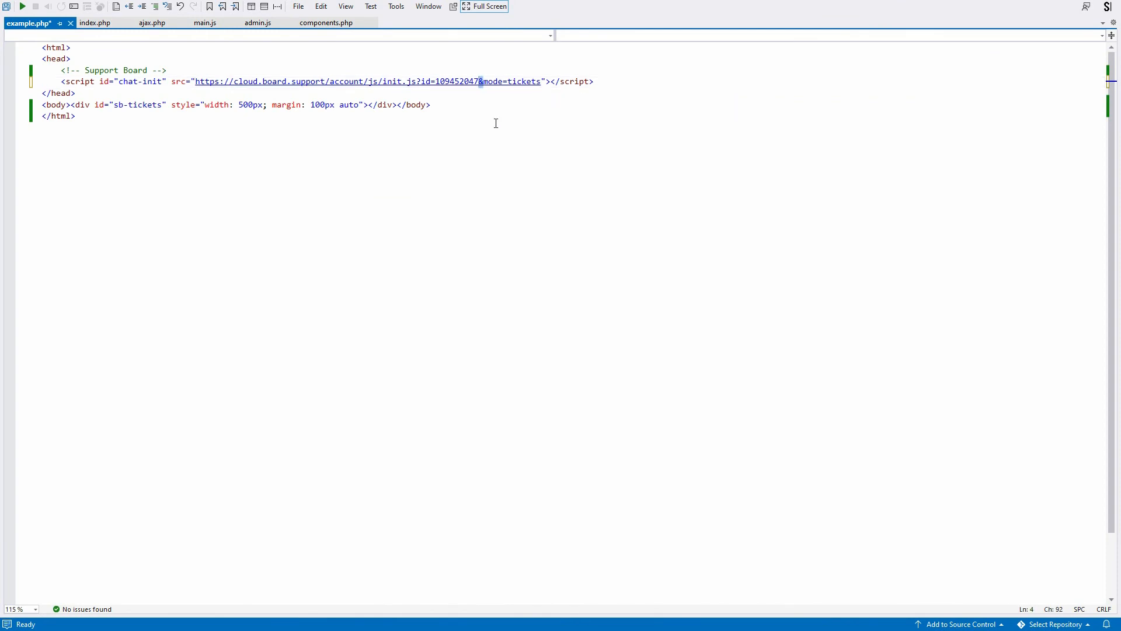